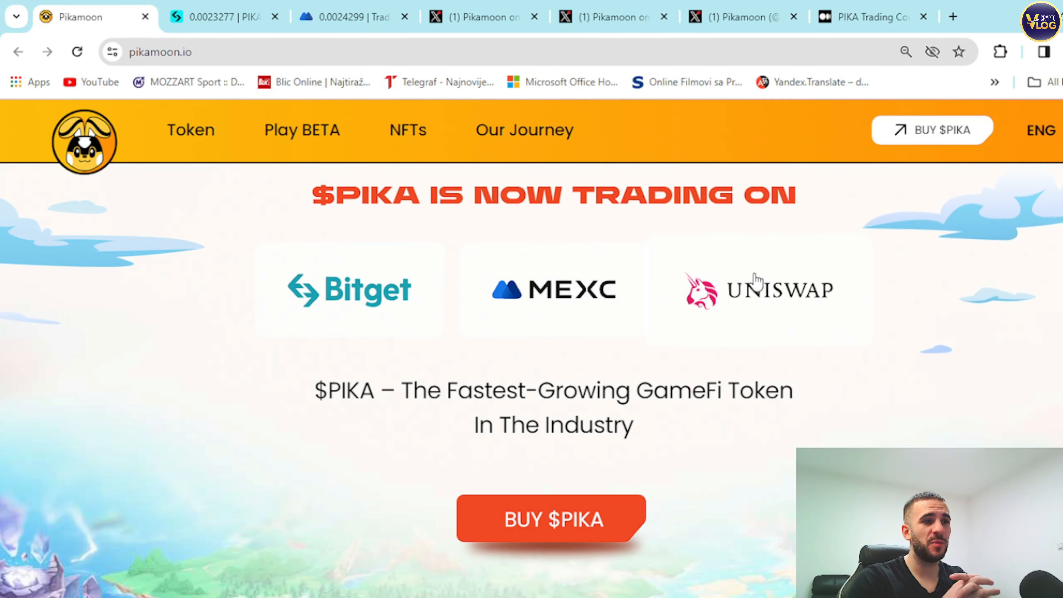
Enlarge the attached Bitget market screenshot showing PIKA/USDT at +317.90% in 24 hours
left_click(474, 16)
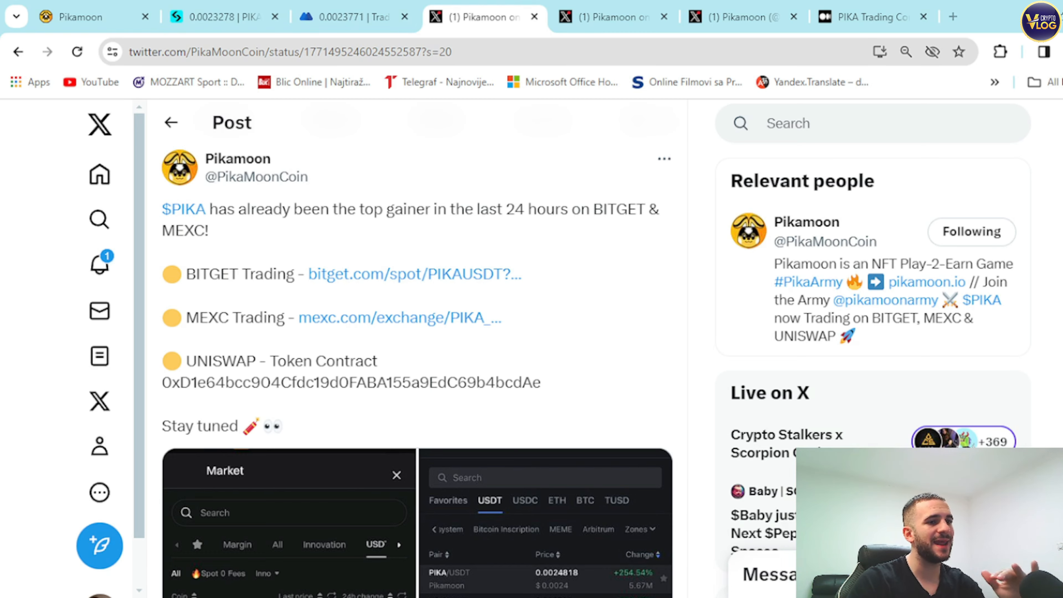
mouse_move(437, 238)
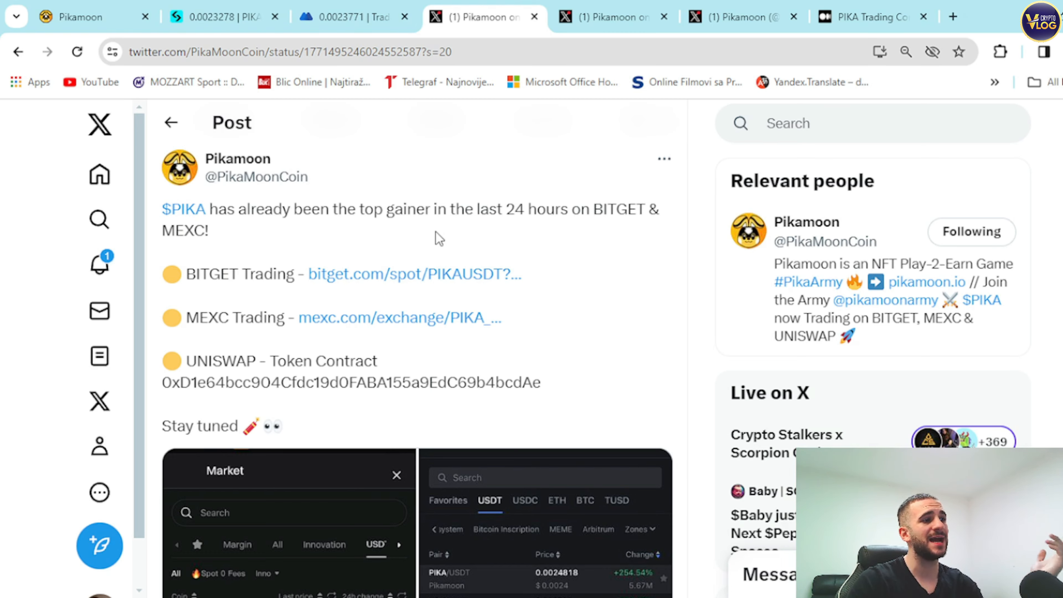
mouse_move(301, 245)
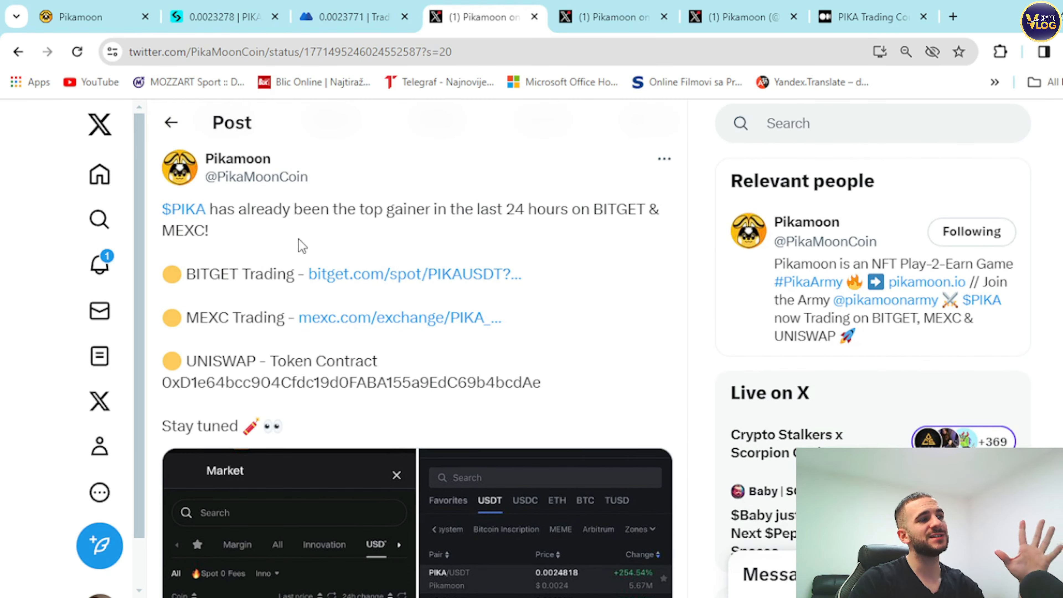
mouse_move(352, 262)
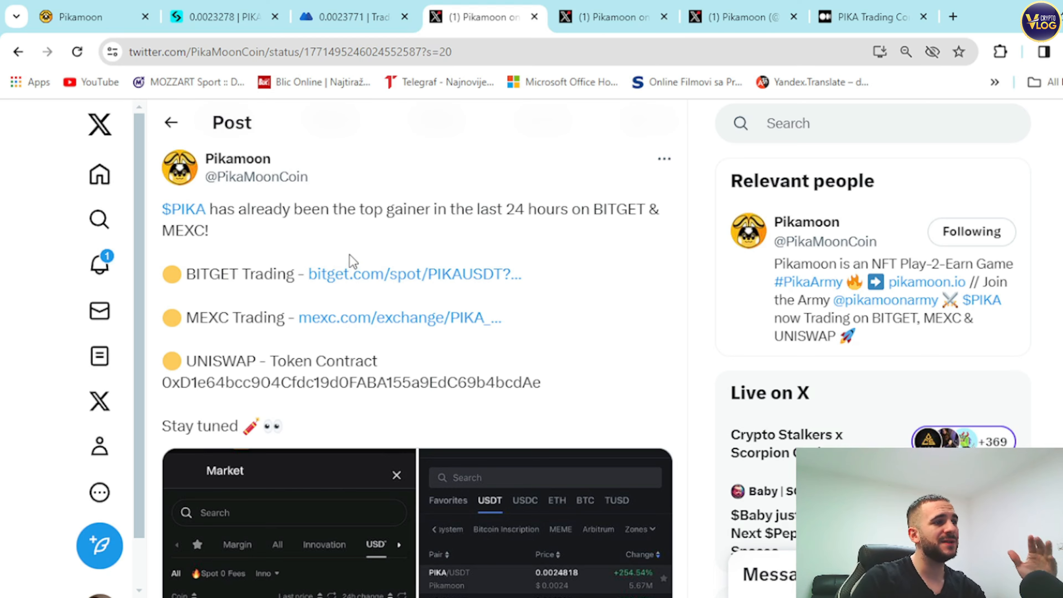
scroll("down", 3)
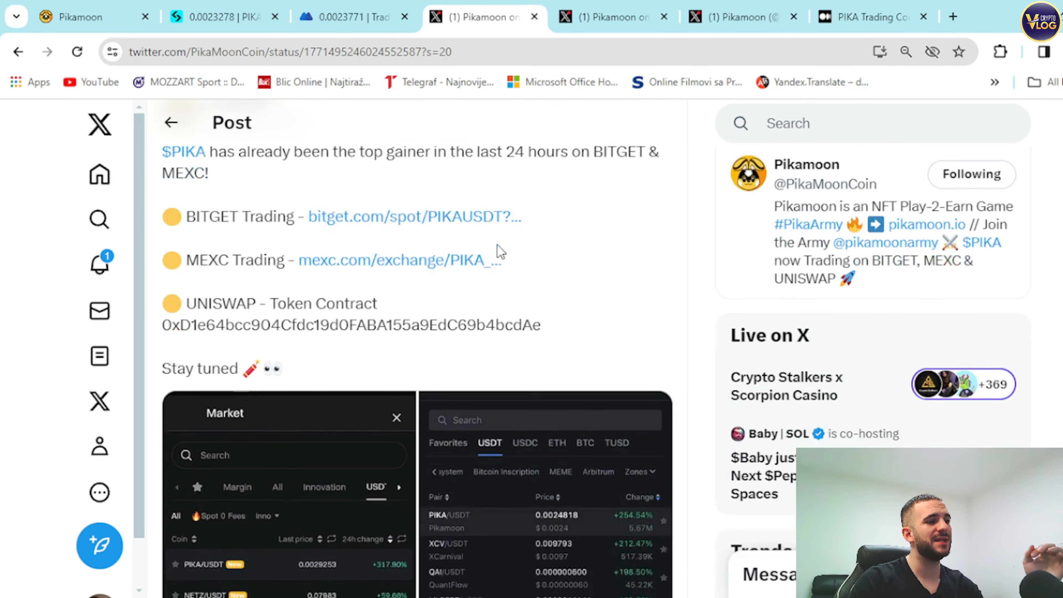
left_click(284, 488)
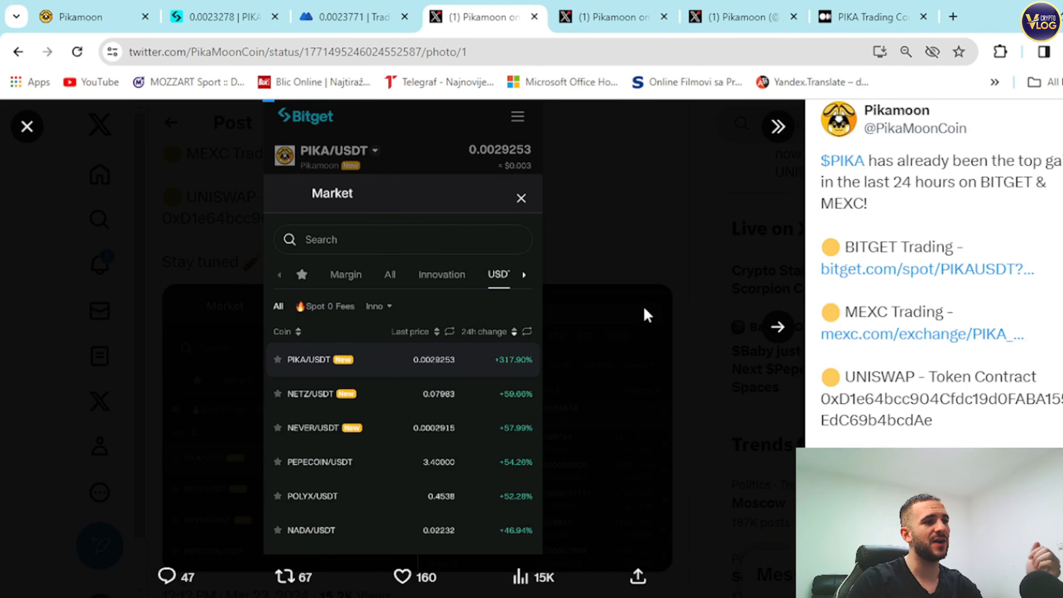
mouse_move(505, 378)
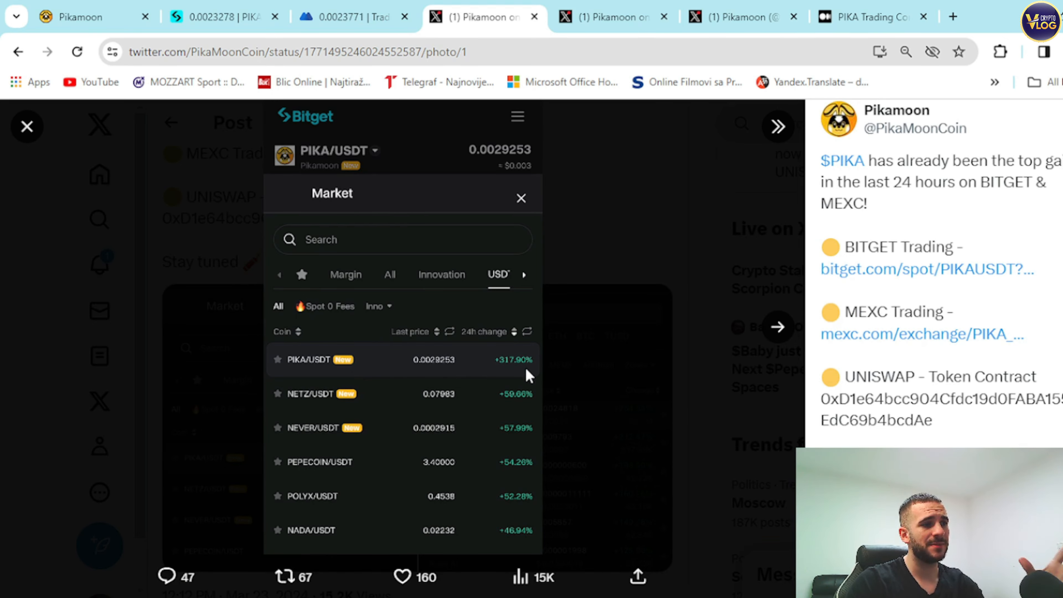
Close the enlarged screenshot to get back to the Pikamoon top-gainer post
left_click(777, 328)
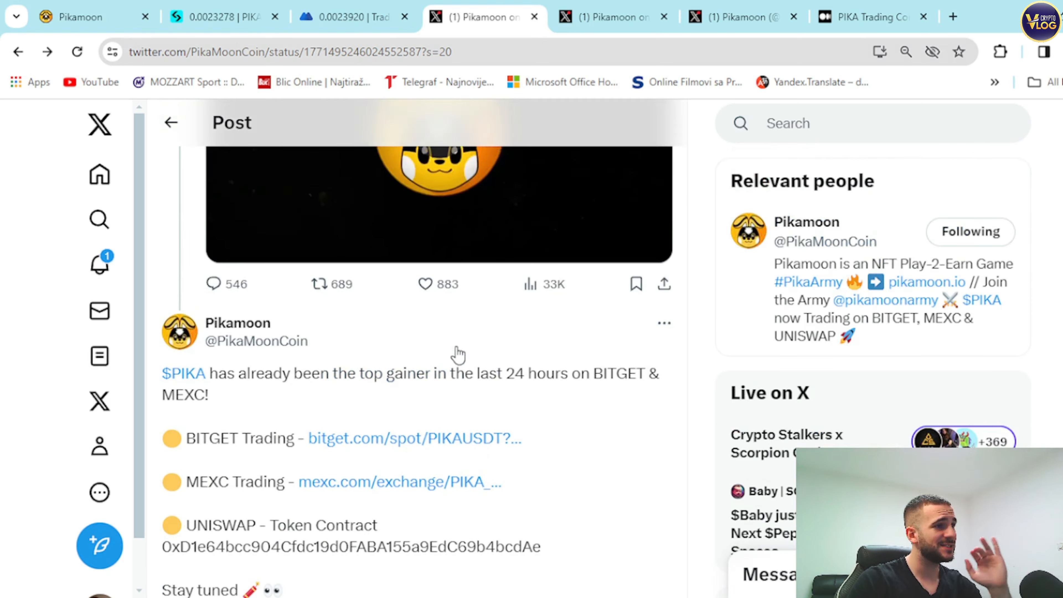
Scroll the Pikamoon post down to its trading links and attached market screenshots
scroll("down", 3)
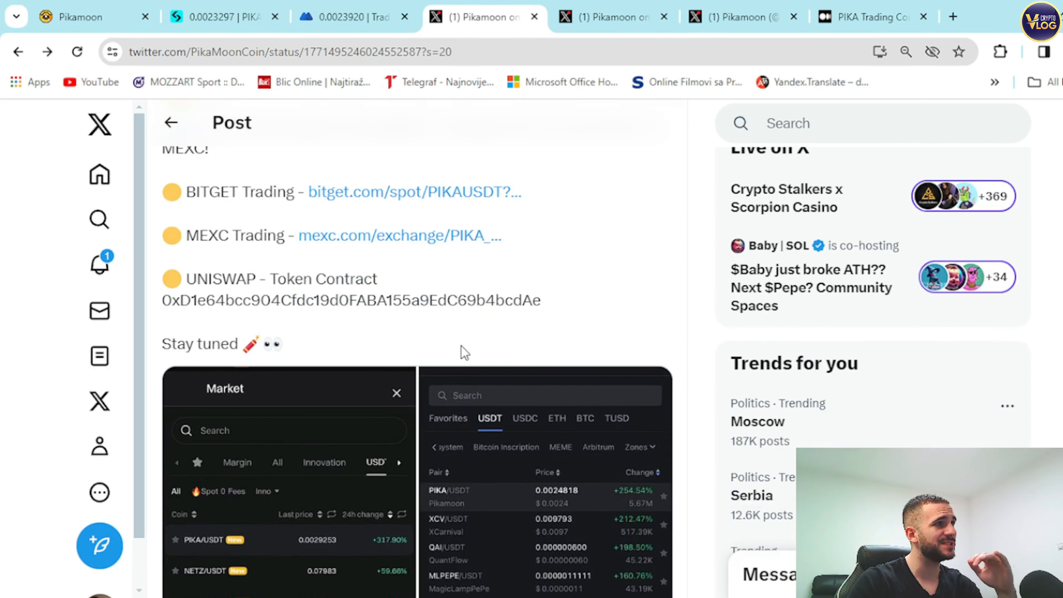
mouse_move(537, 311)
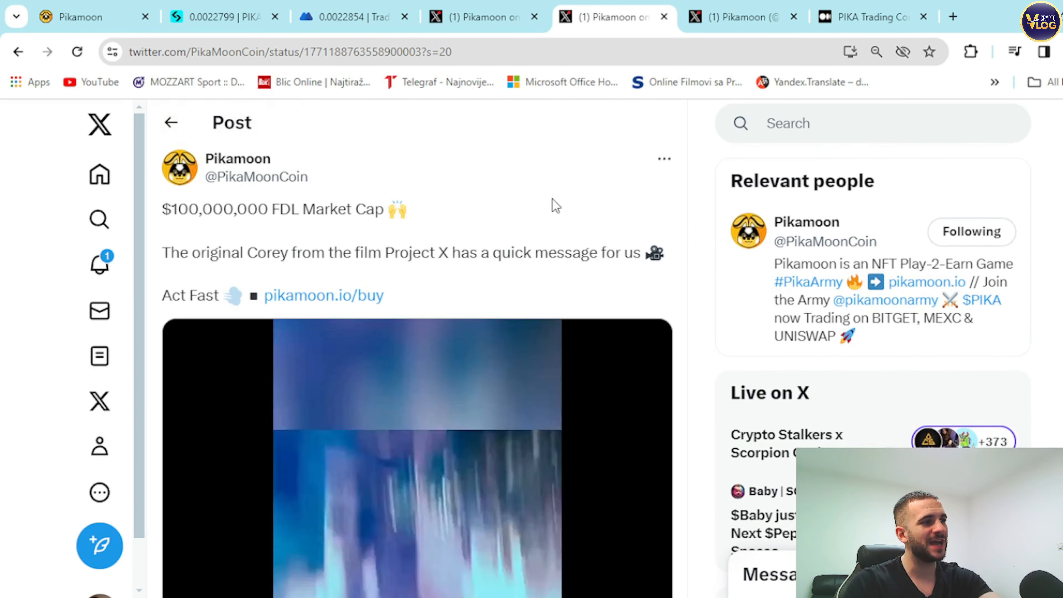
Leave the Pikamoon posts for the Medium article 'PIKA Trading Commences — Bullish Words From 25 Crypto Influencers'
double_click(283, 209)
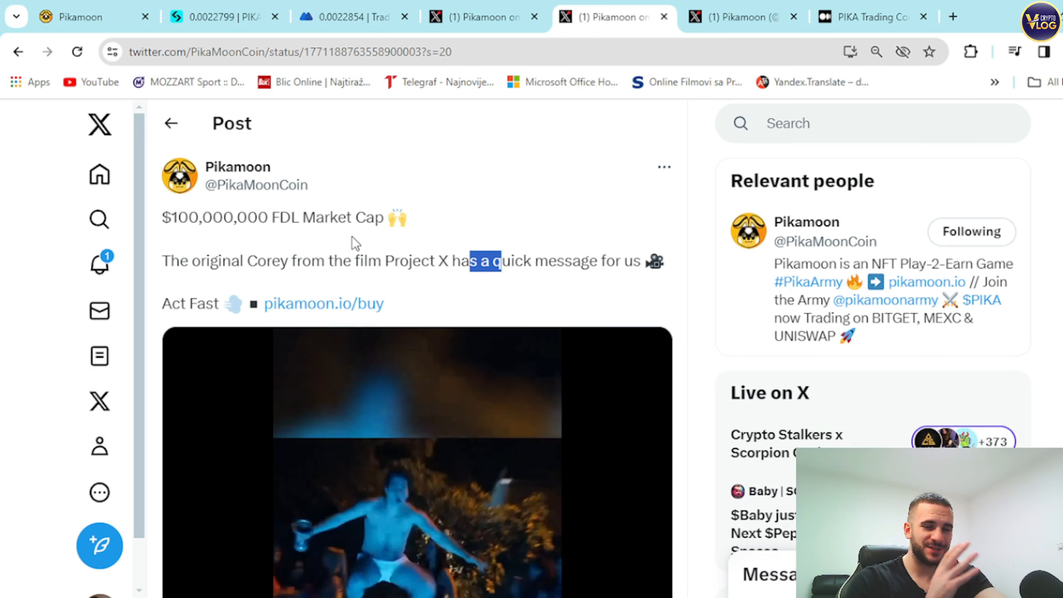
left_click(867, 16)
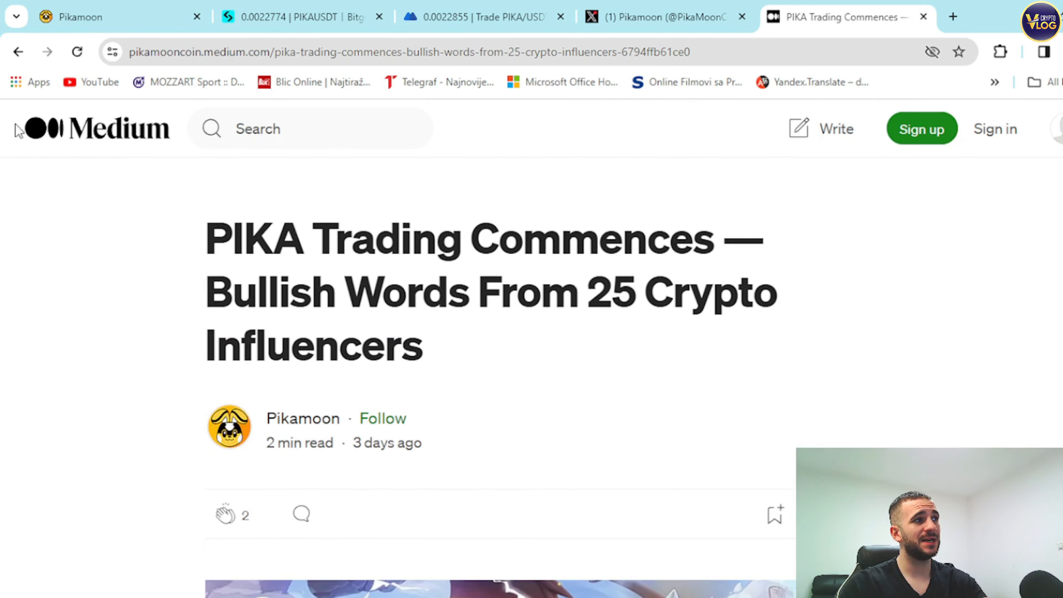
mouse_move(453, 185)
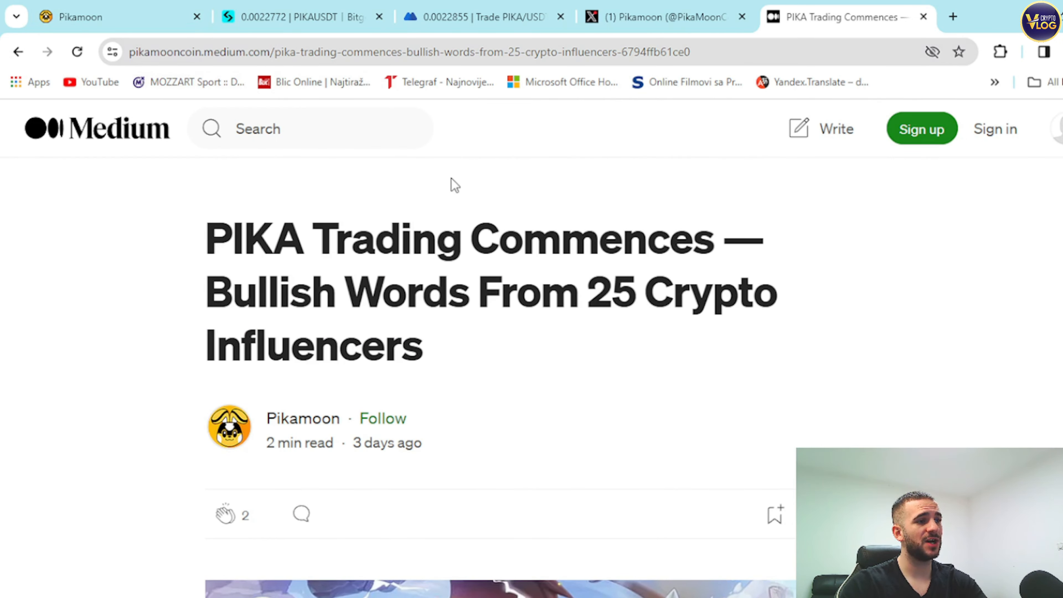
Scroll through the influencer video list in the Medium article down to entry 13, CryptoDexWorld
scroll("down", 3)
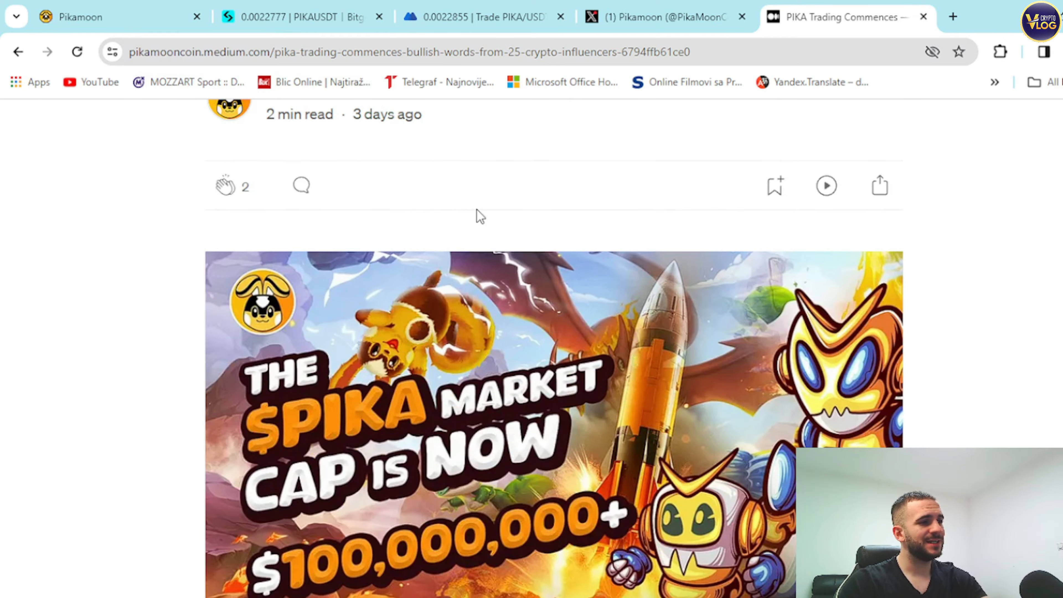
scroll("down", 3)
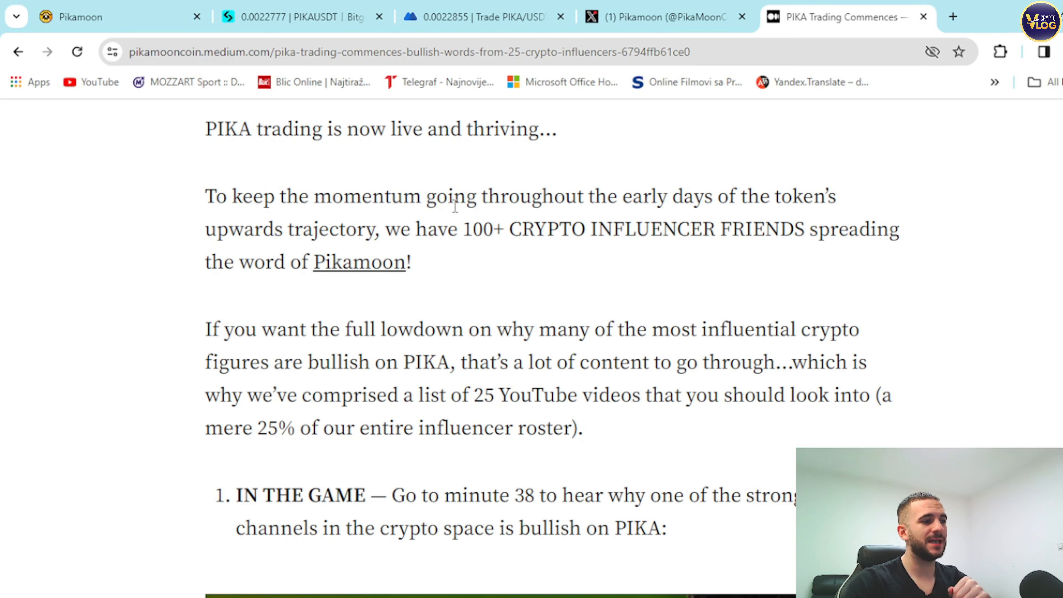
scroll("down", 3)
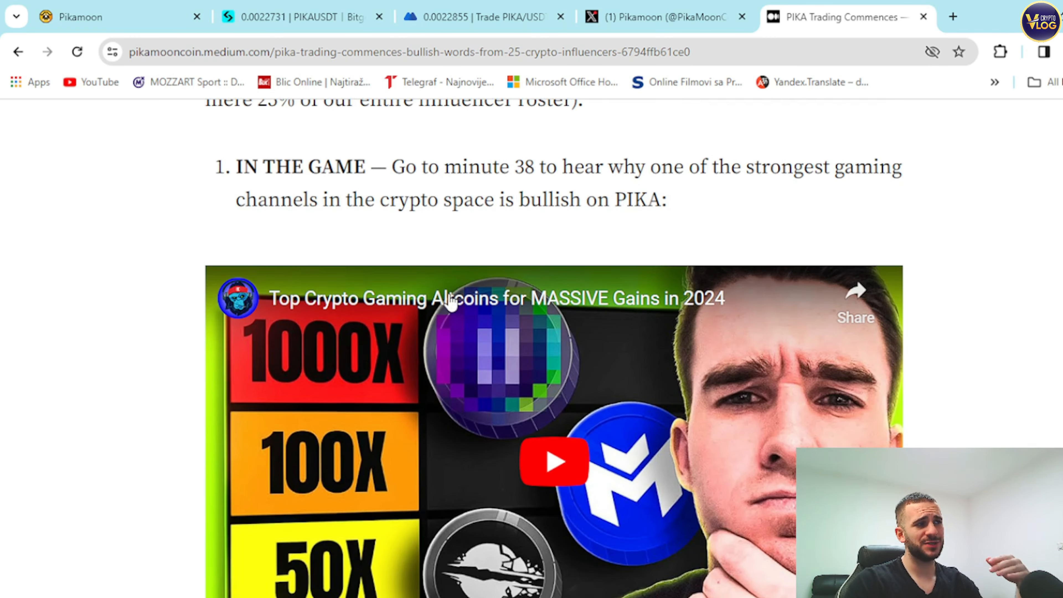
scroll("down", 3)
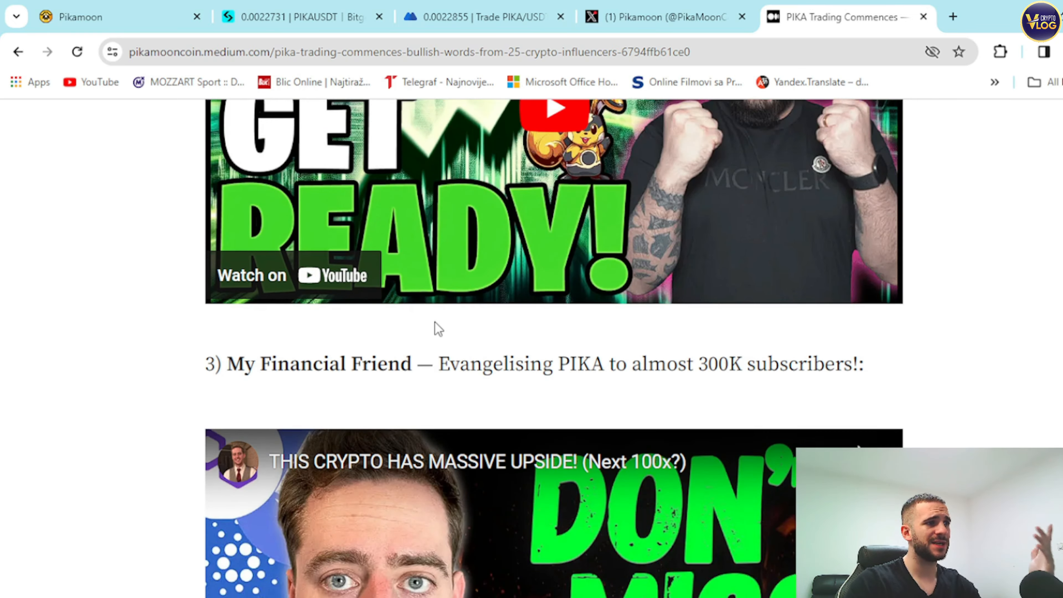
scroll("down", 3)
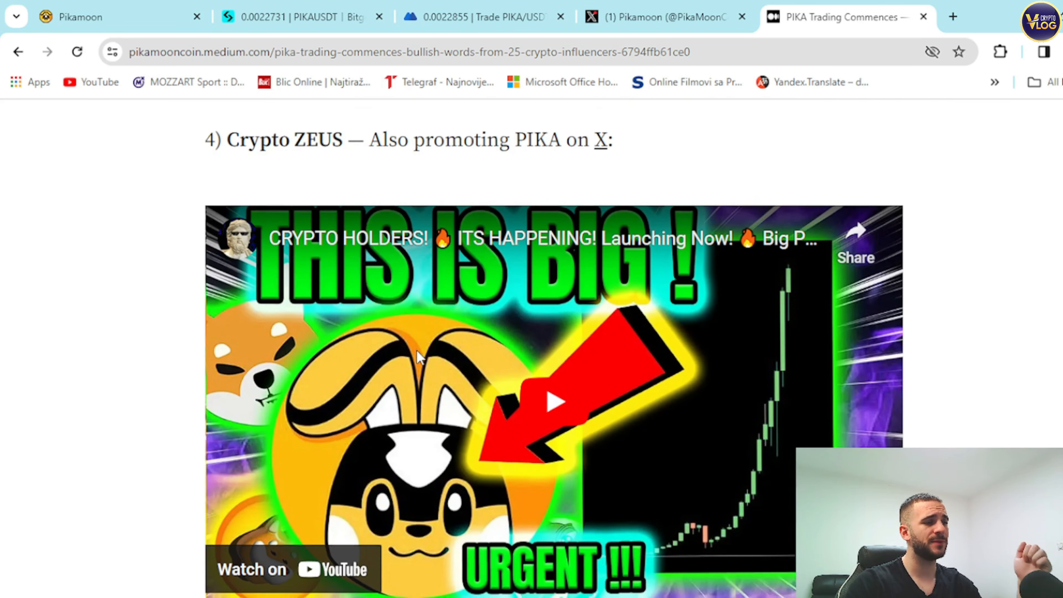
scroll("down", 3)
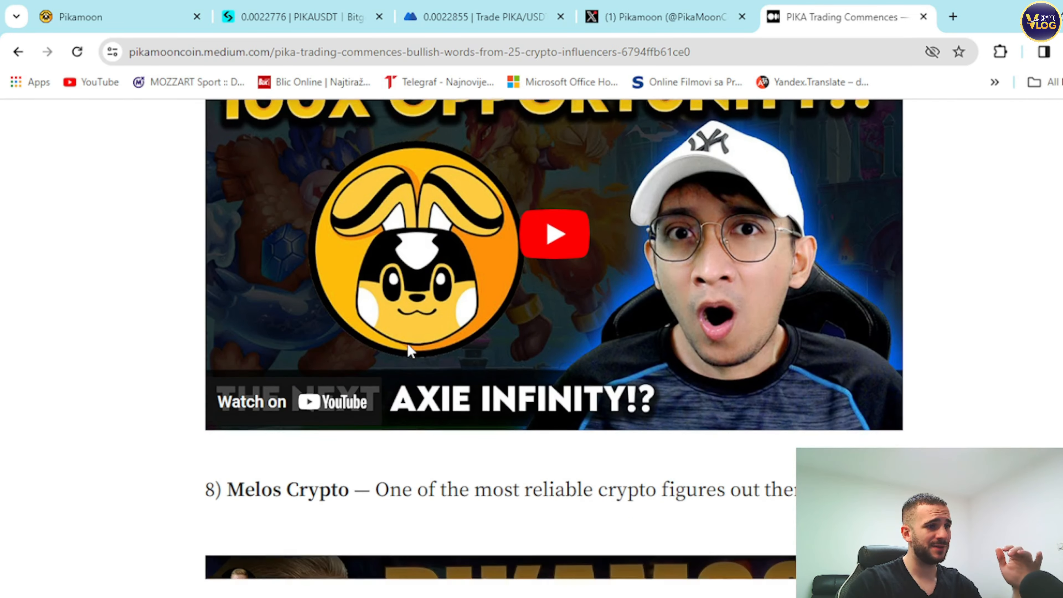
scroll("down", 3)
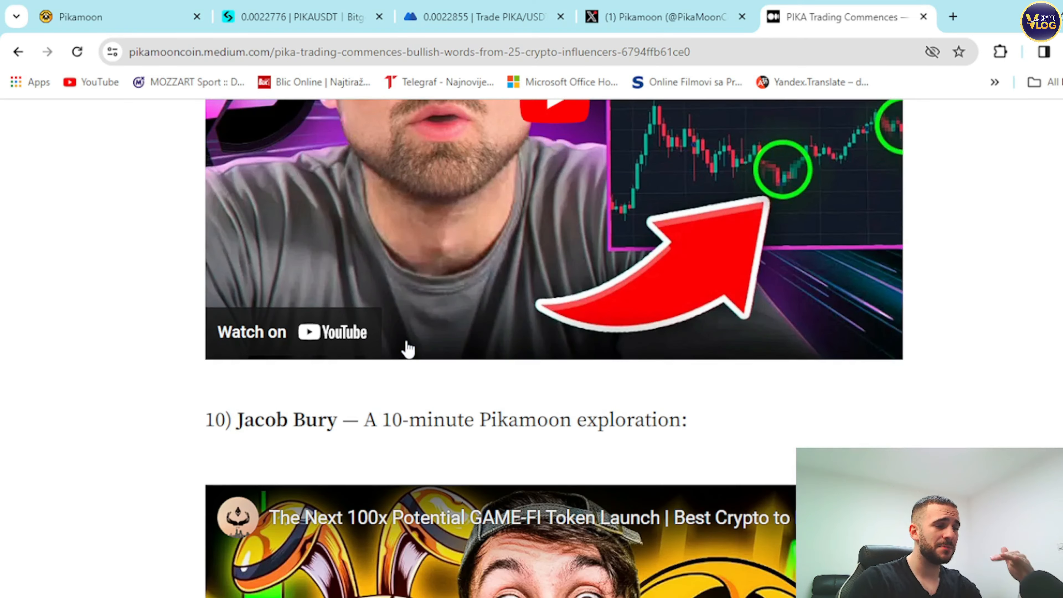
scroll("down", 3)
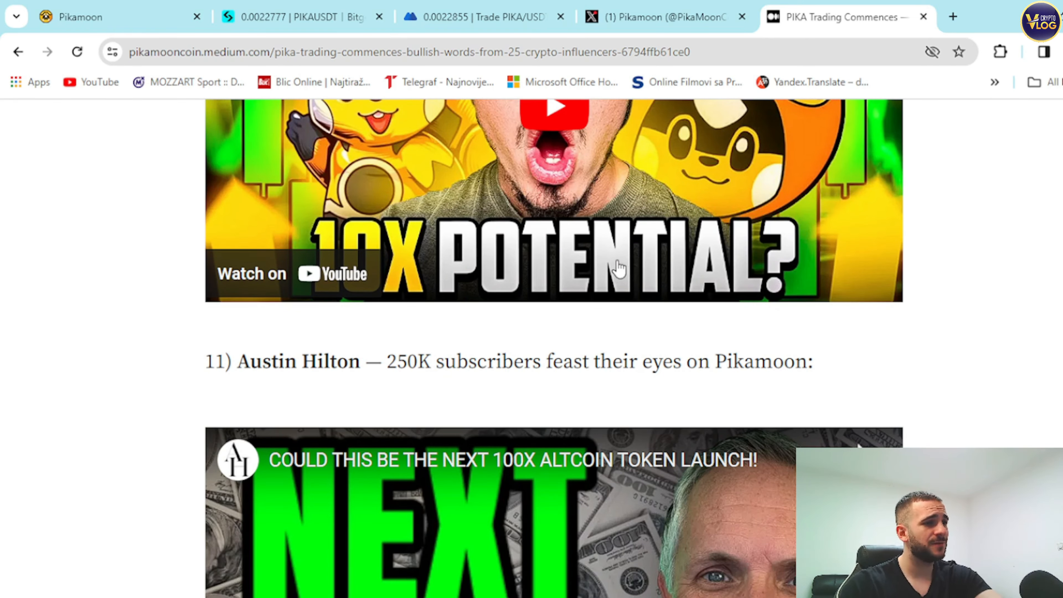
scroll("down", 3)
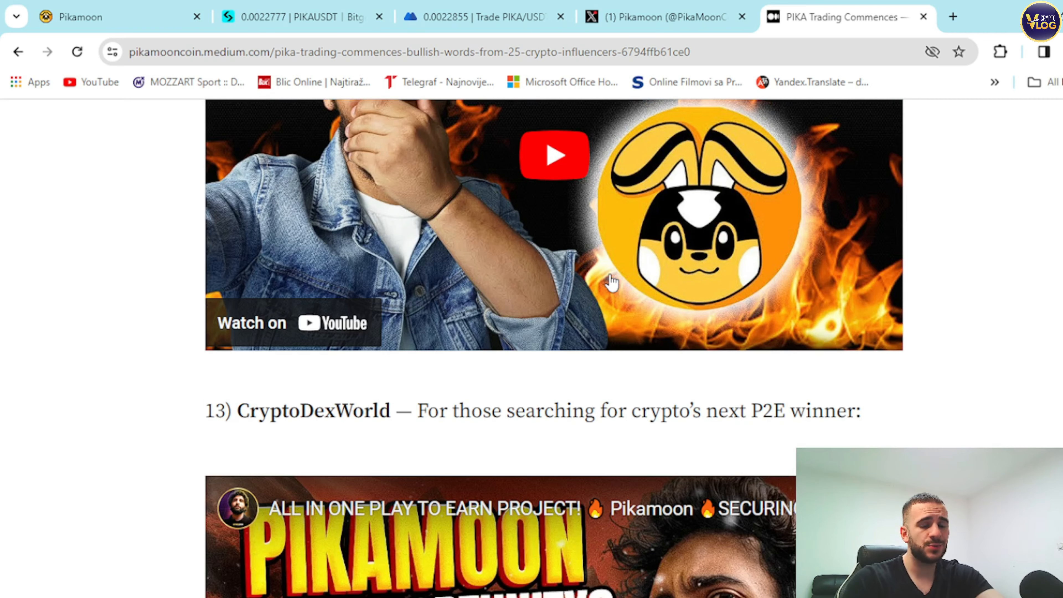
Review the Pikamoon X profile's bio, Telegram link and 30.8K Followers count
left_click(658, 16)
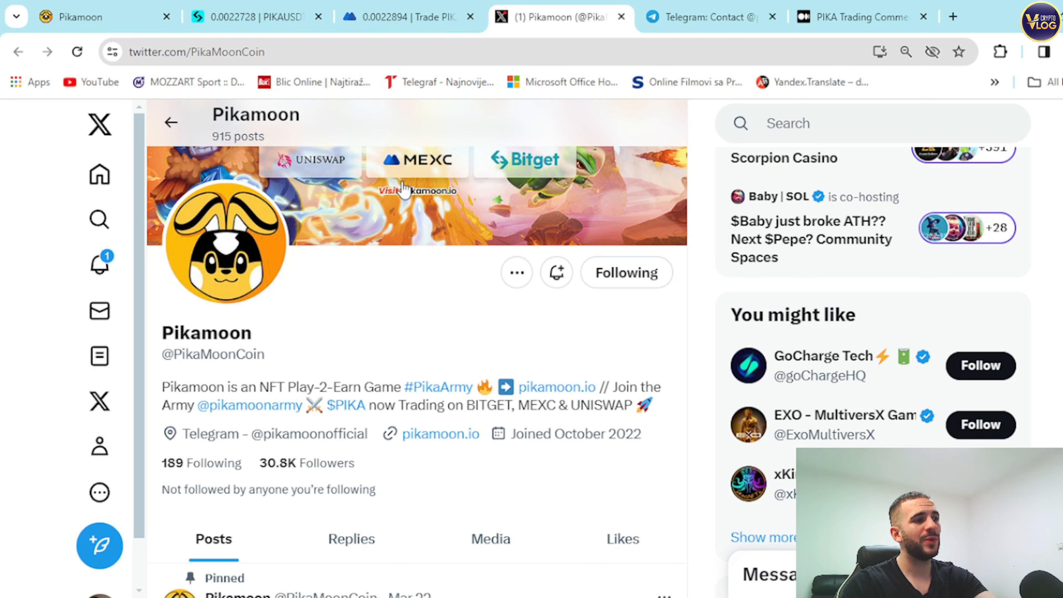
scroll("down", 3)
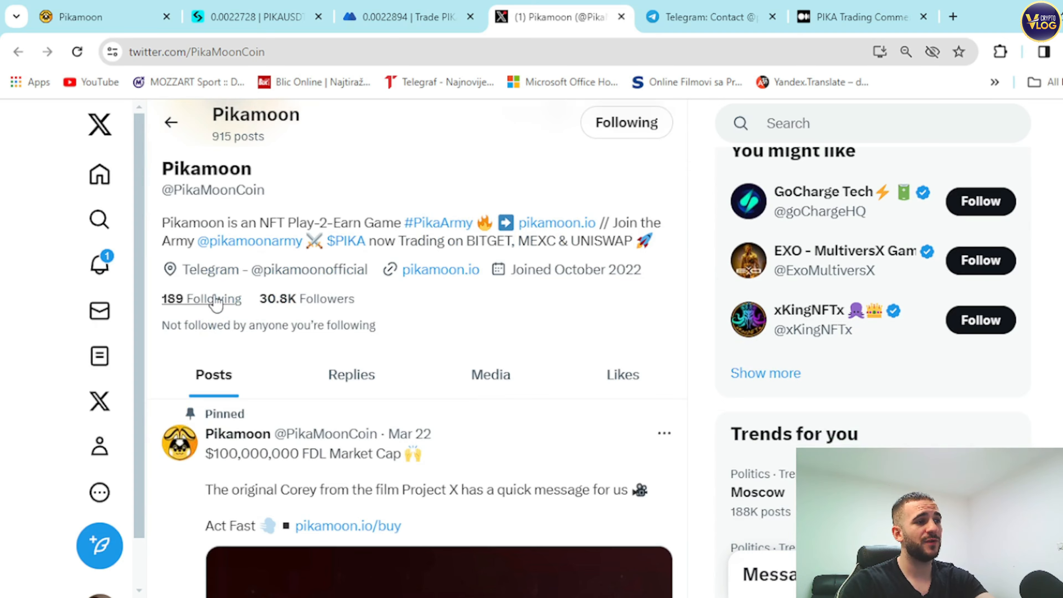
scroll("up", 3)
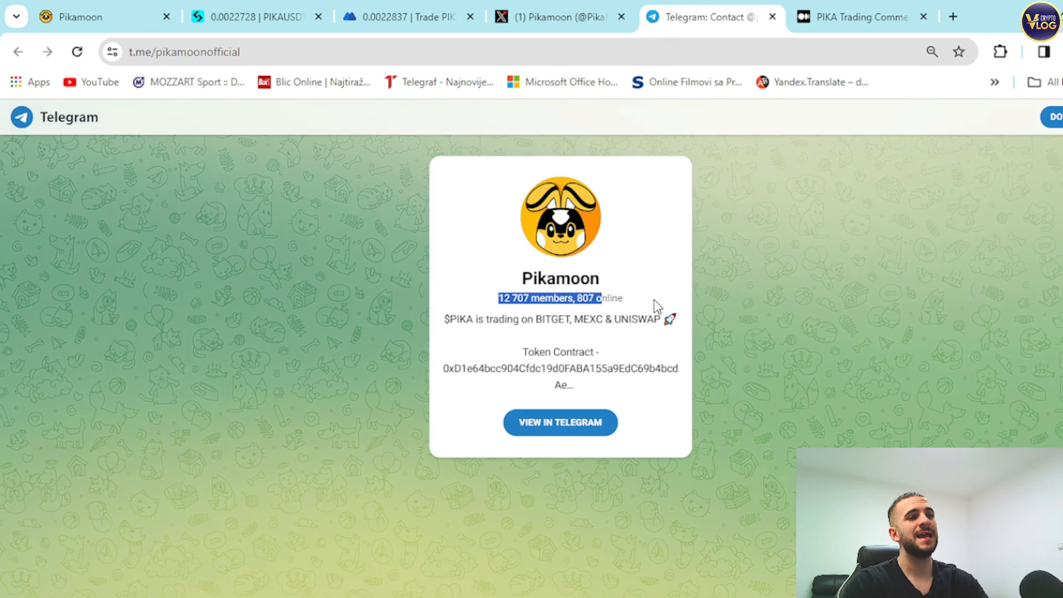
Show the t.me/pikamoonofficial community page with 12,707 members and 807 online
left_click(88, 16)
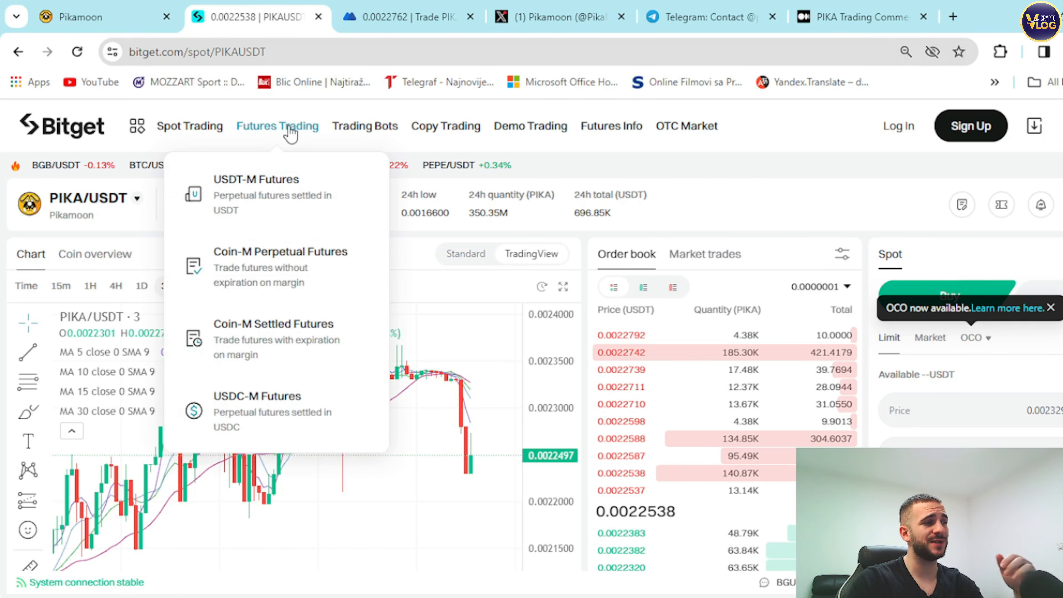
mouse_move(313, 405)
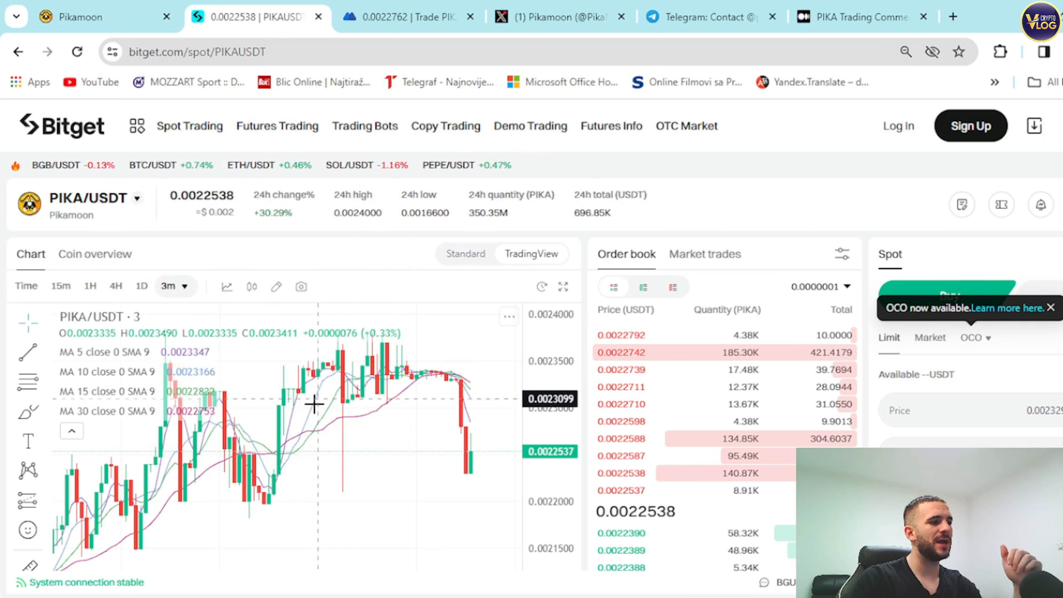
Compare the MEXC PIKA/USDT chart with Bitget's, then return to the Pikamoon website
left_click(404, 16)
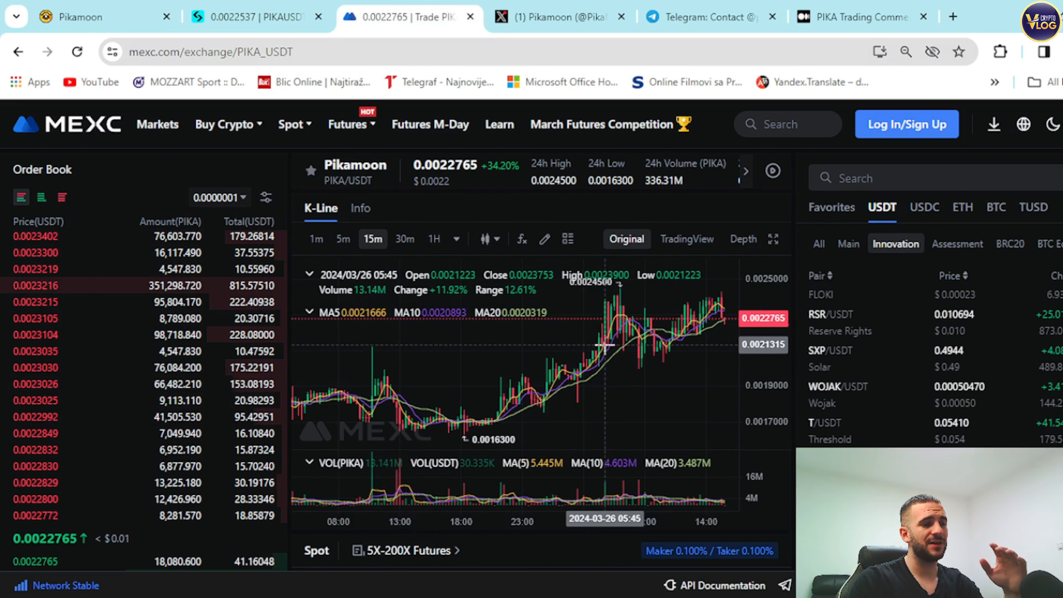
mouse_move(439, 298)
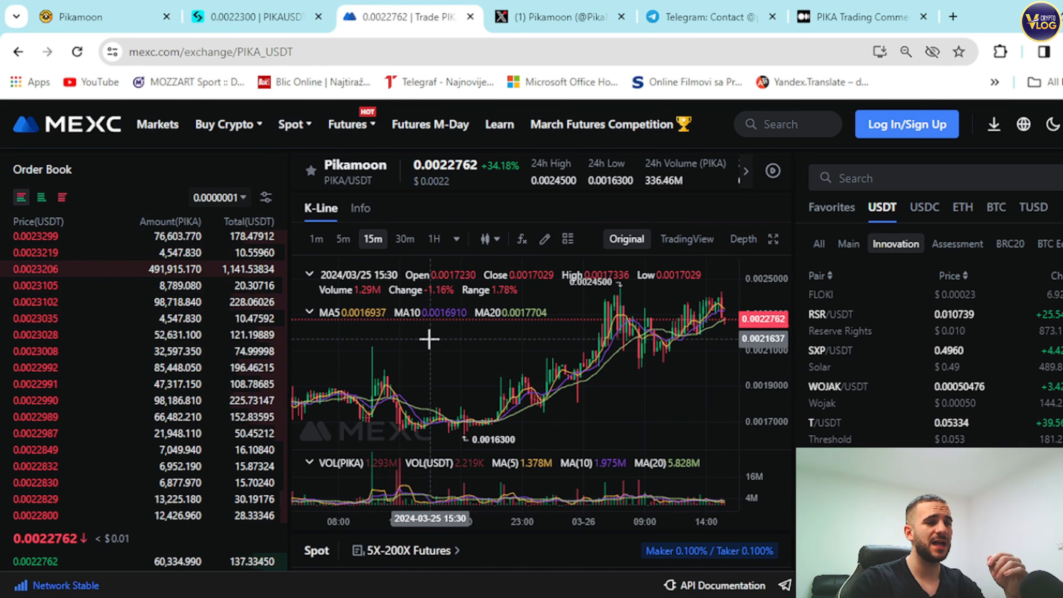
scroll("down", 3)
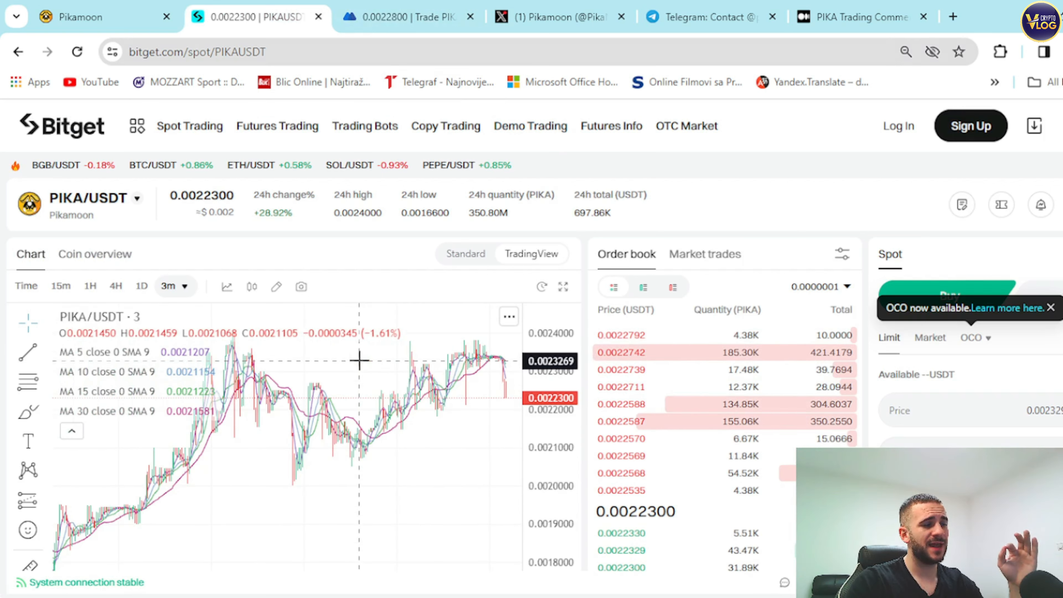
mouse_move(337, 419)
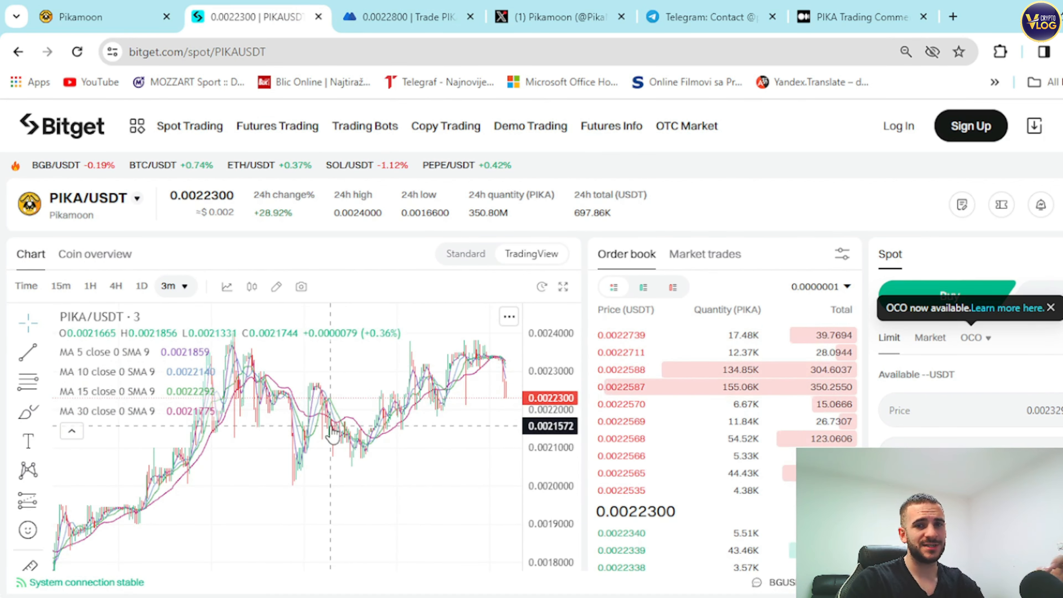
left_click(81, 17)
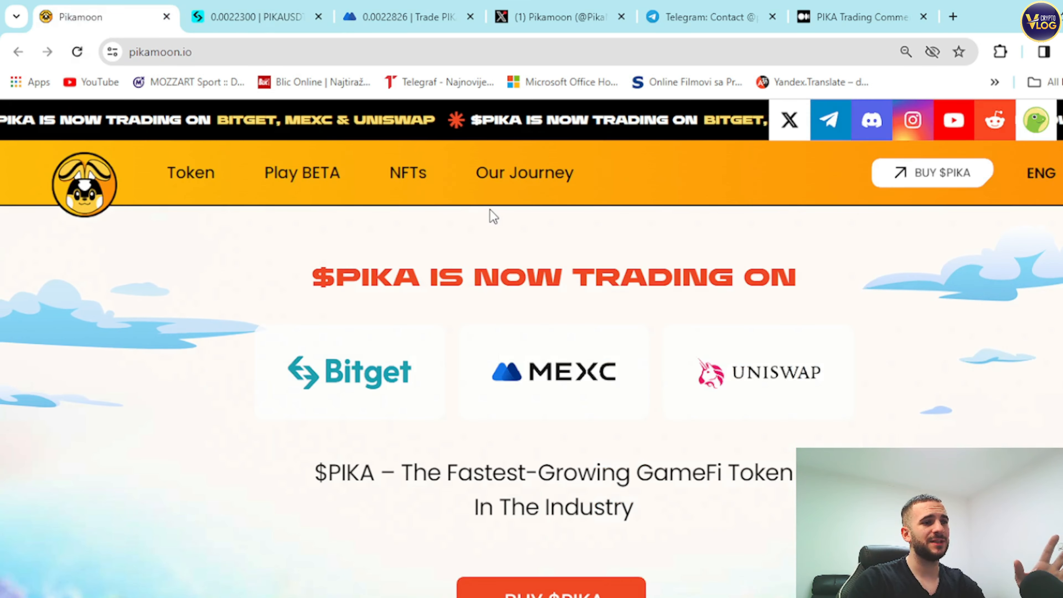
mouse_move(497, 234)
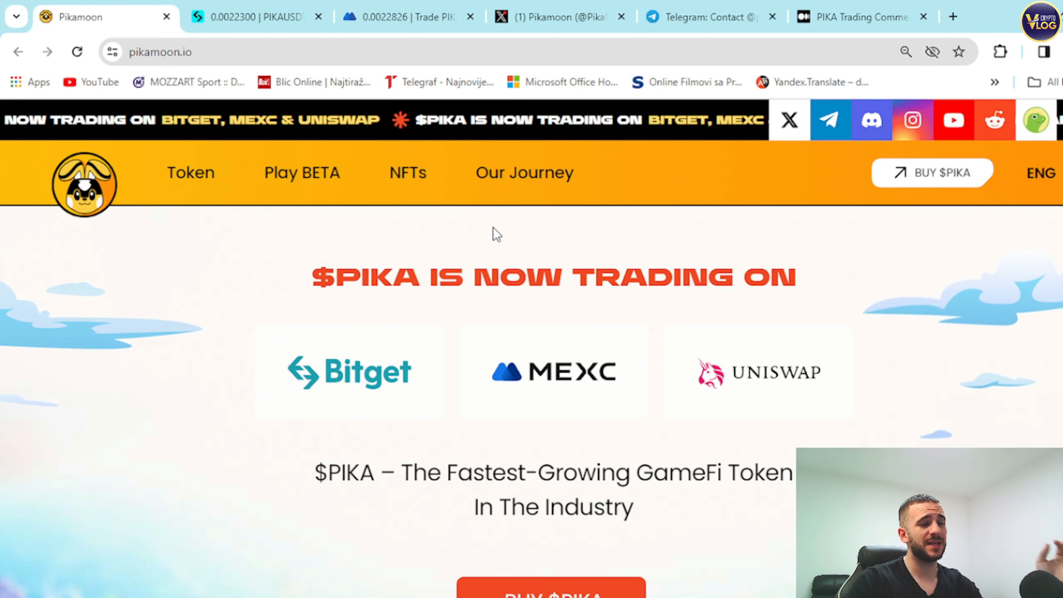
mouse_move(489, 245)
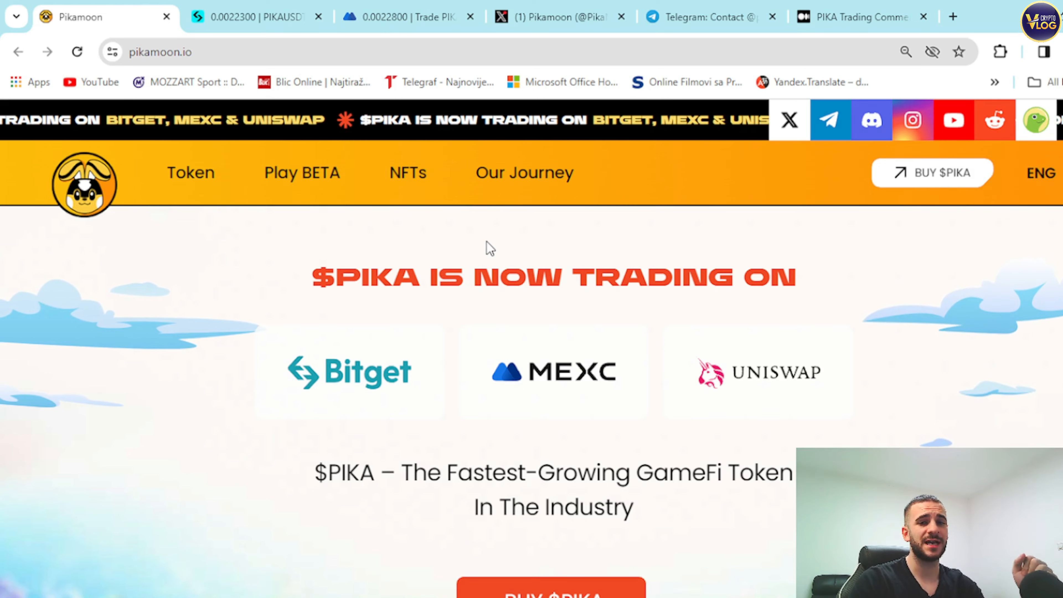
mouse_move(541, 240)
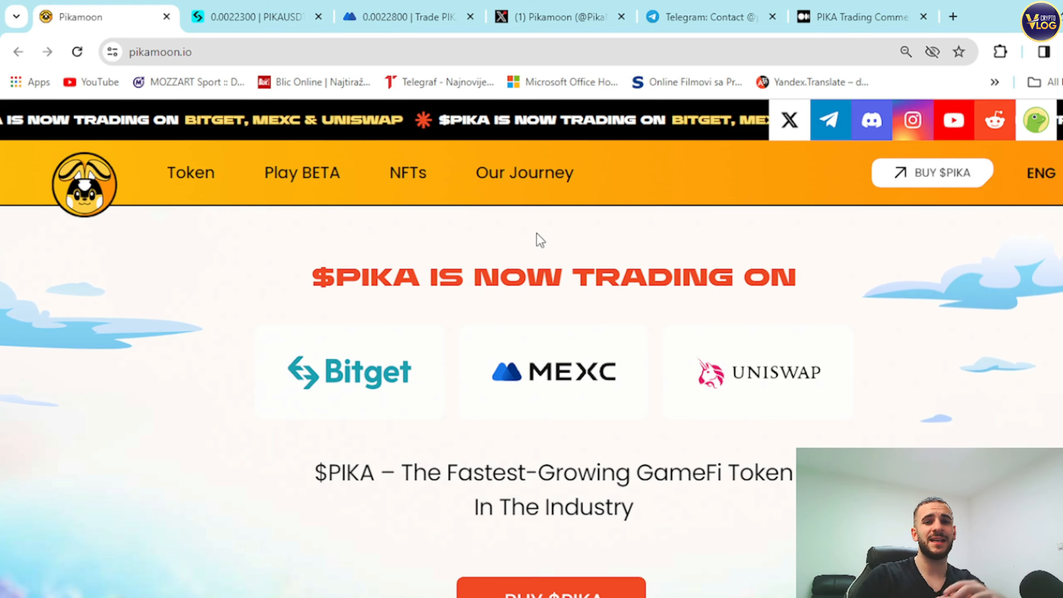